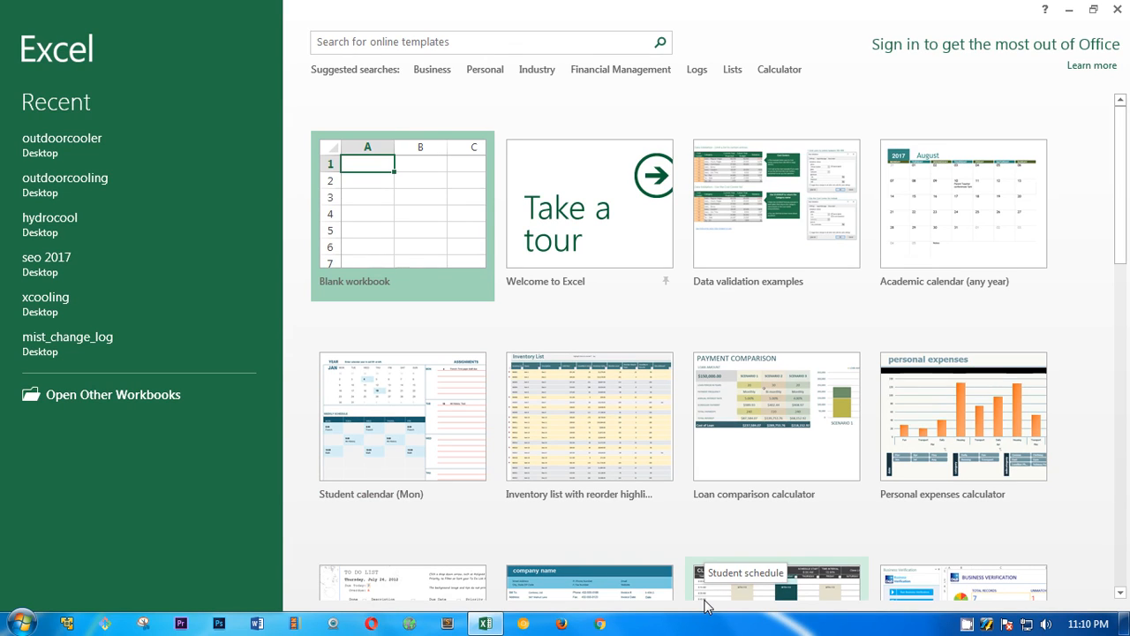
{"action": "mouse_move", "coordinate": [706, 604]}
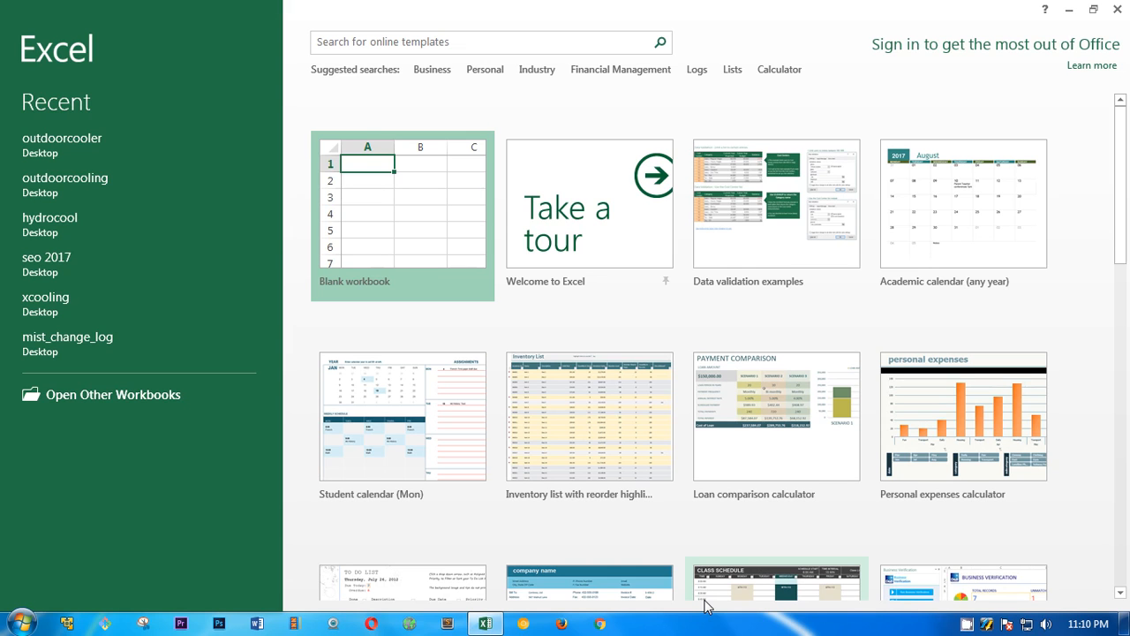
{"action": "mouse_move", "coordinate": [556, 353]}
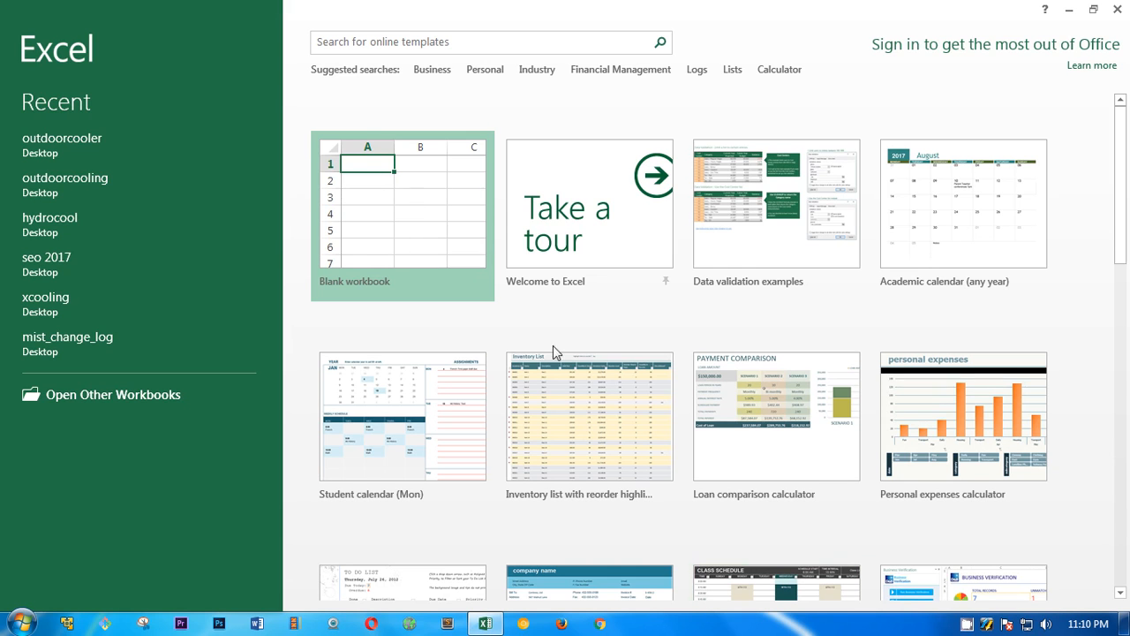
Browse the start-screen templates and create a new Blank workbook, Book1.
{"action": "scroll", "scroll_direction": "down", "scroll_amount": 3}
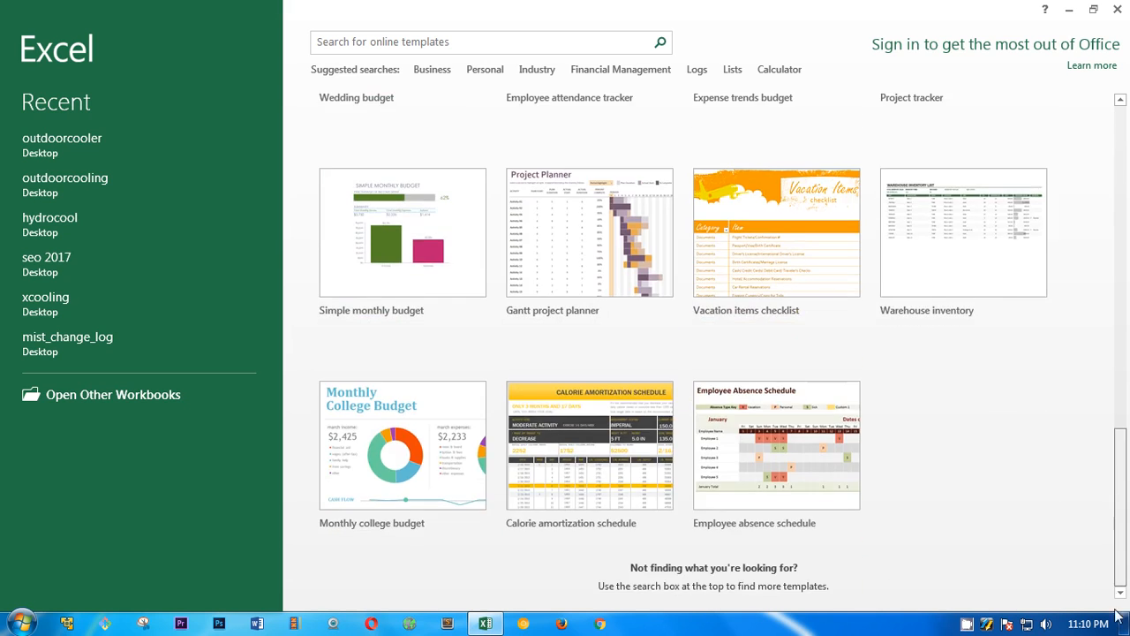
{"action": "scroll", "scroll_direction": "up", "scroll_amount": 3}
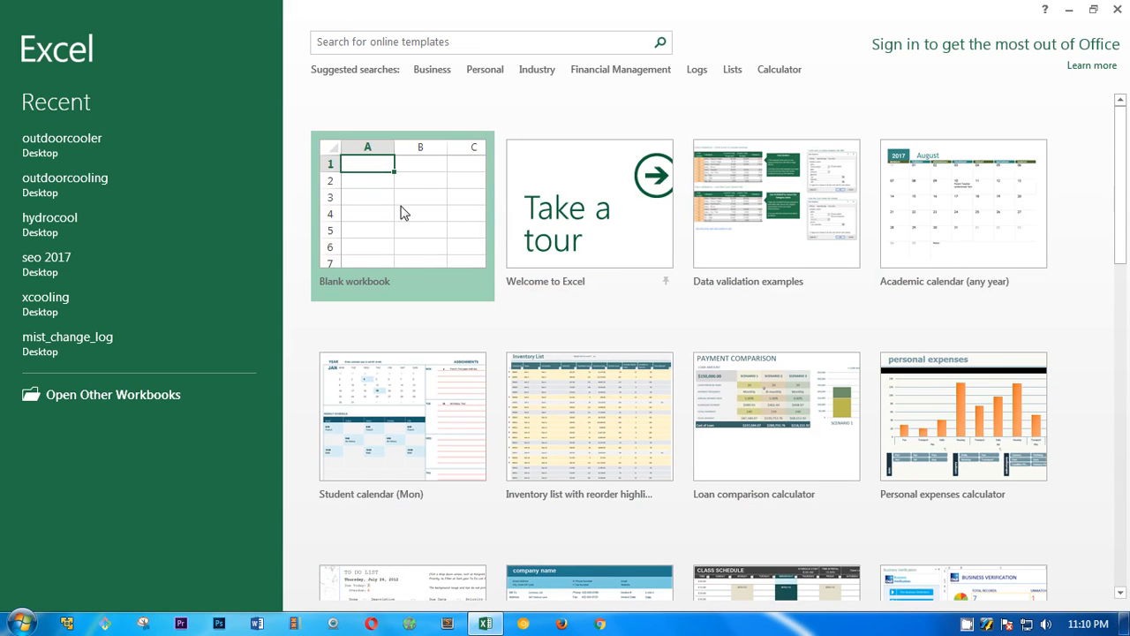
{"action": "left_click", "coordinate": [402, 212]}
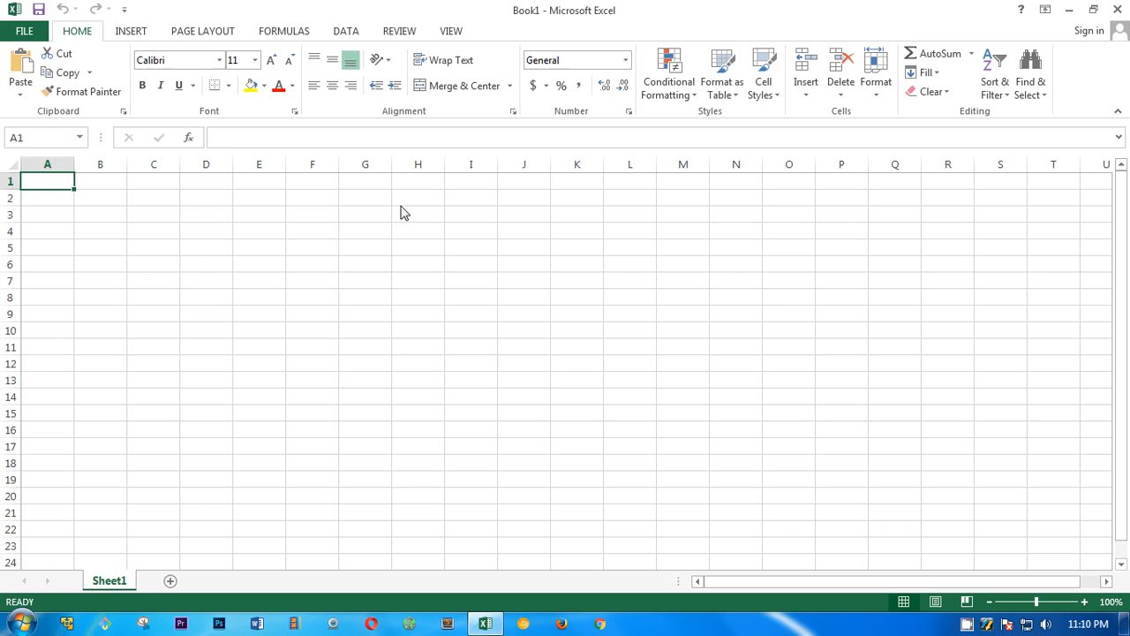
{"action": "mouse_move", "coordinate": [750, 265]}
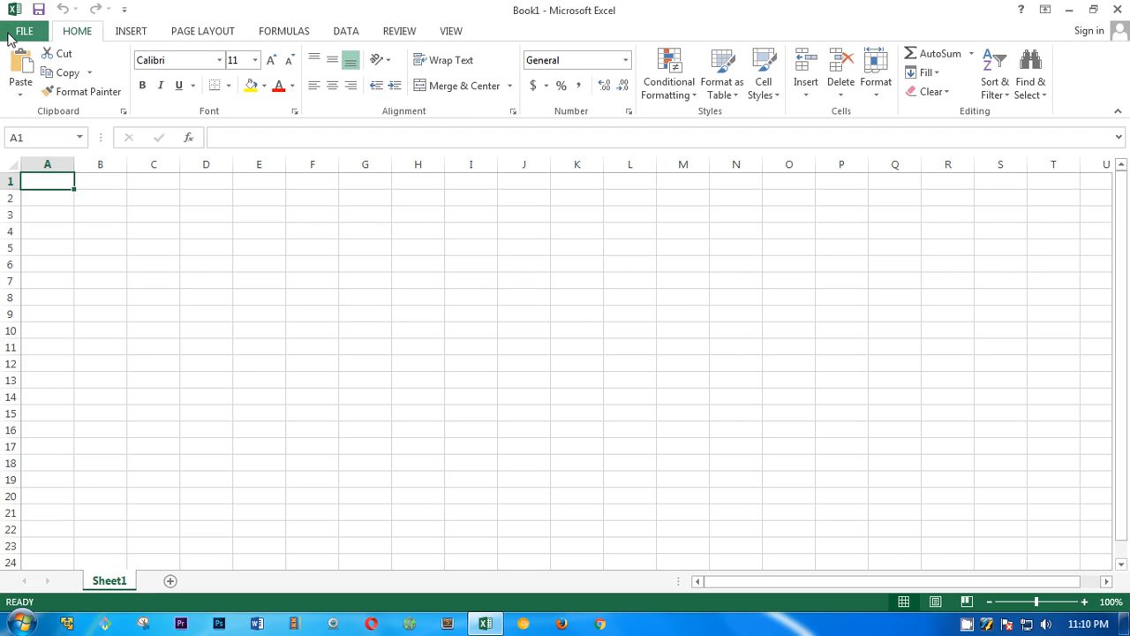
Open the Excel Options dialog on its Save pane.
{"action": "left_click", "coordinate": [24, 30]}
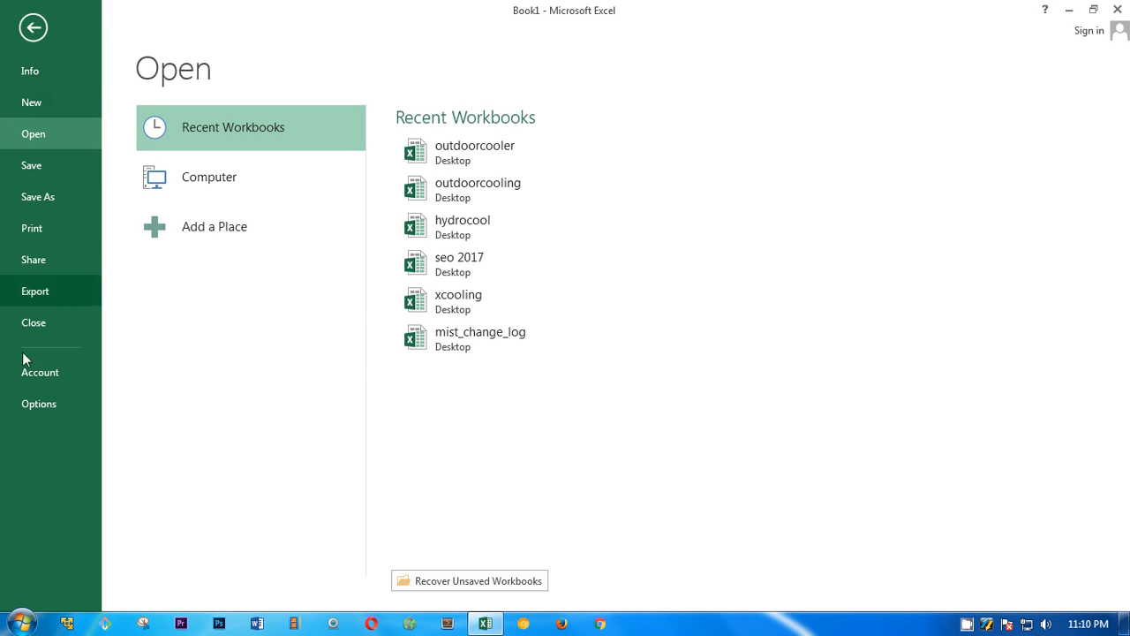
{"action": "left_click", "coordinate": [38, 404]}
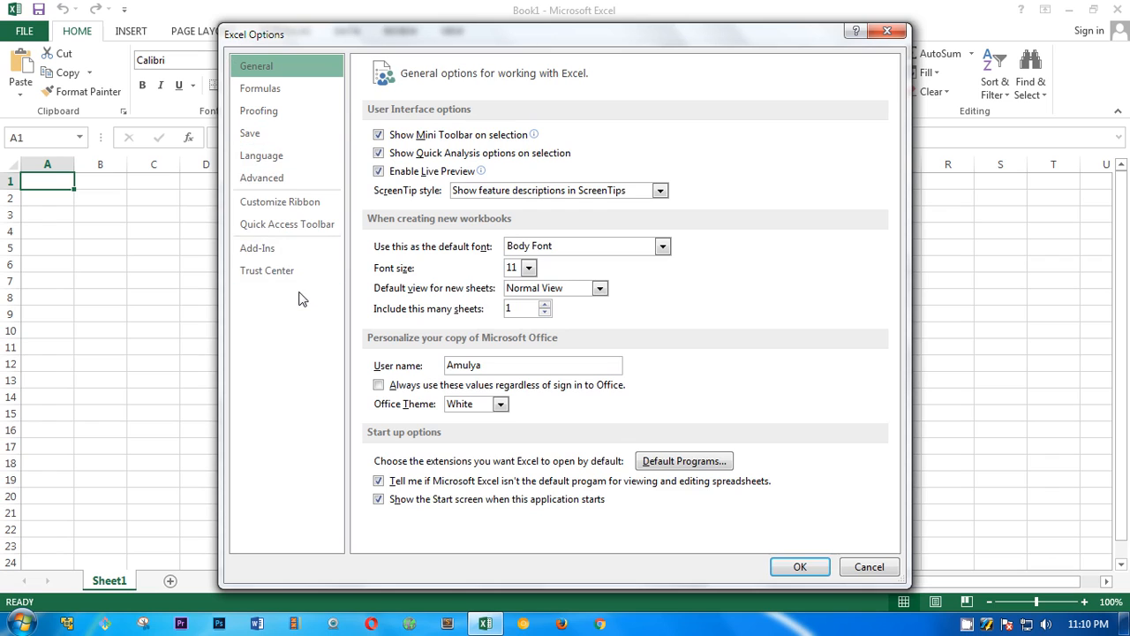
{"action": "mouse_move", "coordinate": [250, 132]}
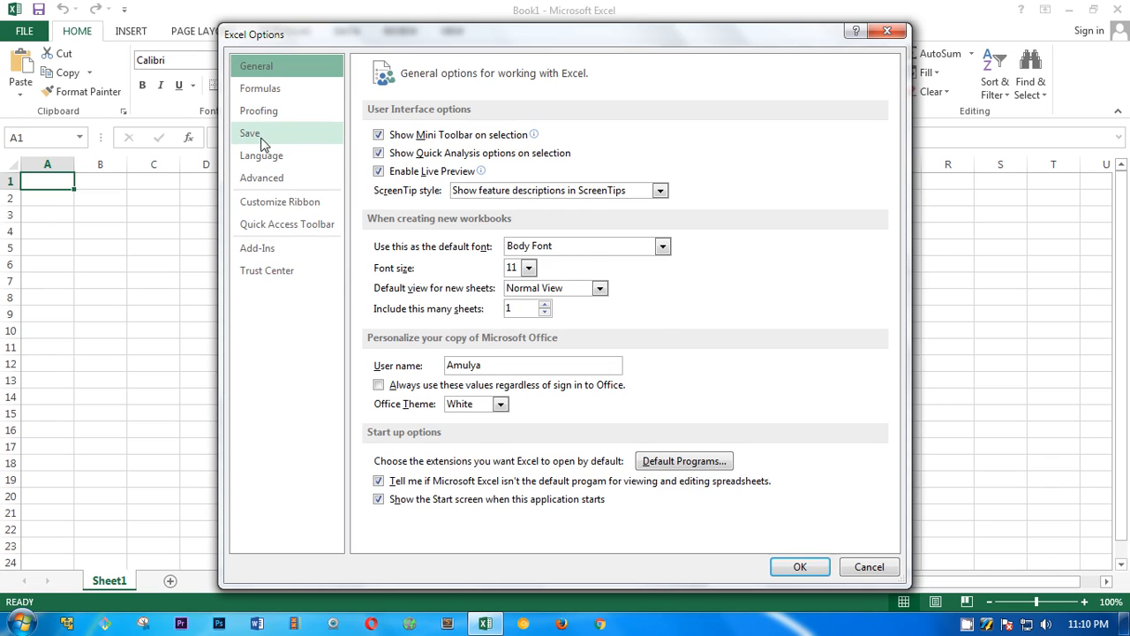
{"action": "left_click", "coordinate": [249, 132]}
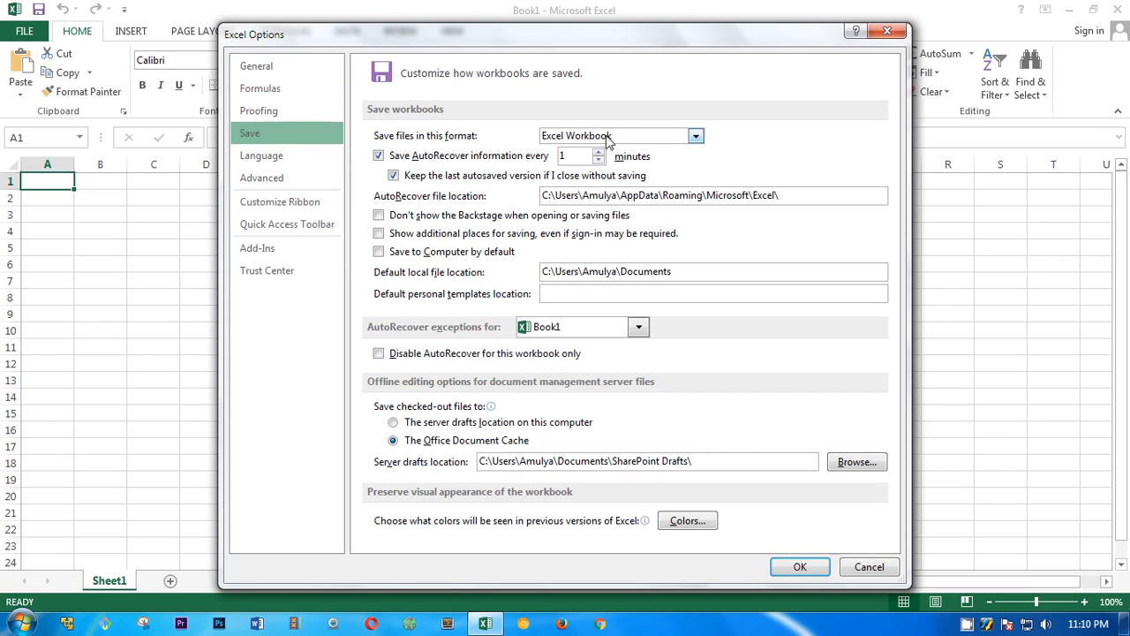
{"action": "mouse_move", "coordinate": [598, 146]}
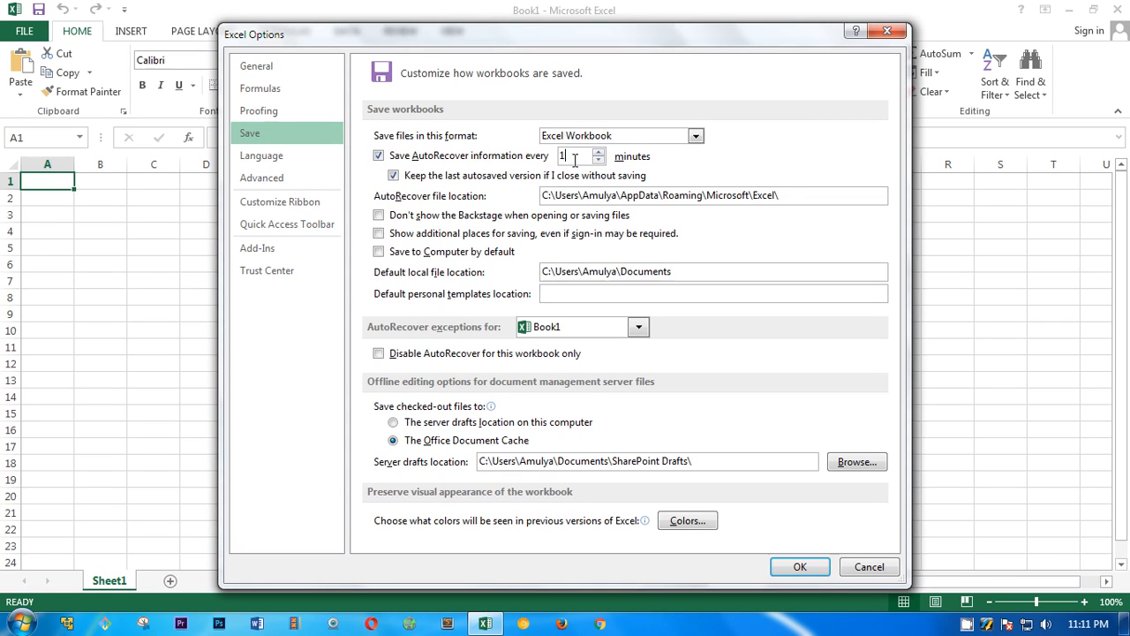
Set 'Save AutoRecover information every' to 1 minute and confirm with OK.
{"action": "type", "text": "10"}
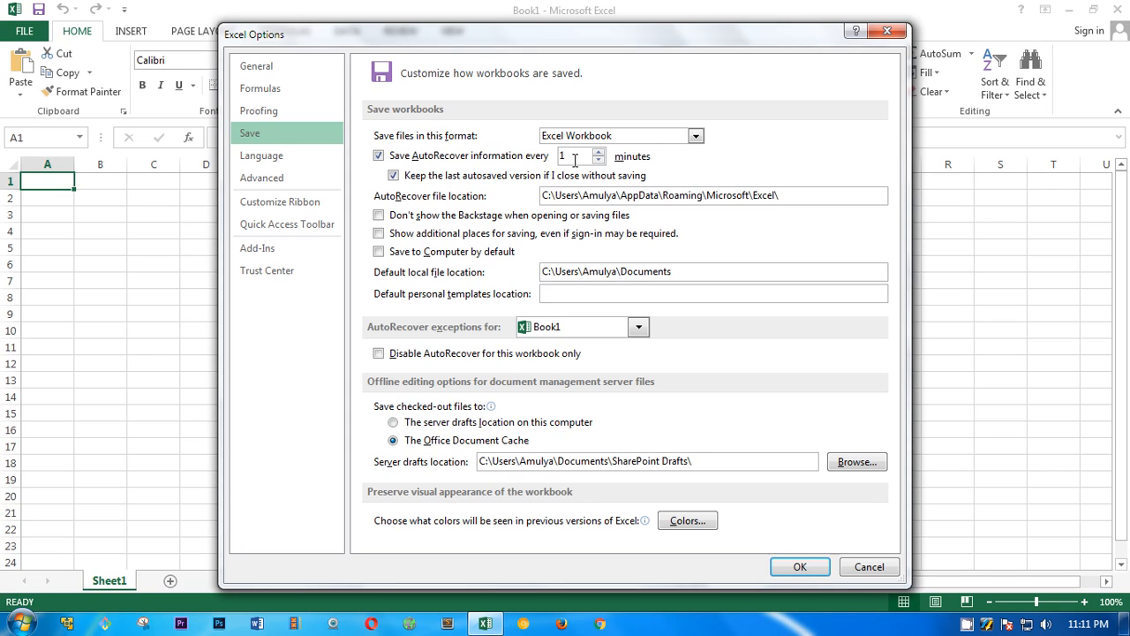
{"action": "mouse_move", "coordinate": [799, 566]}
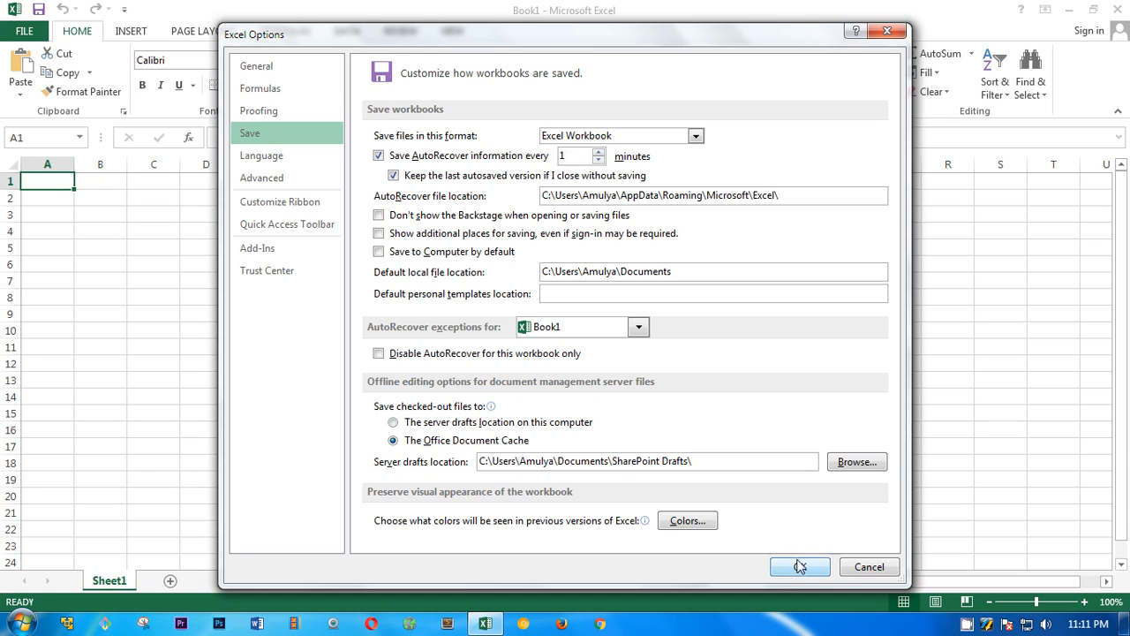
{"action": "mouse_move", "coordinate": [910, 347]}
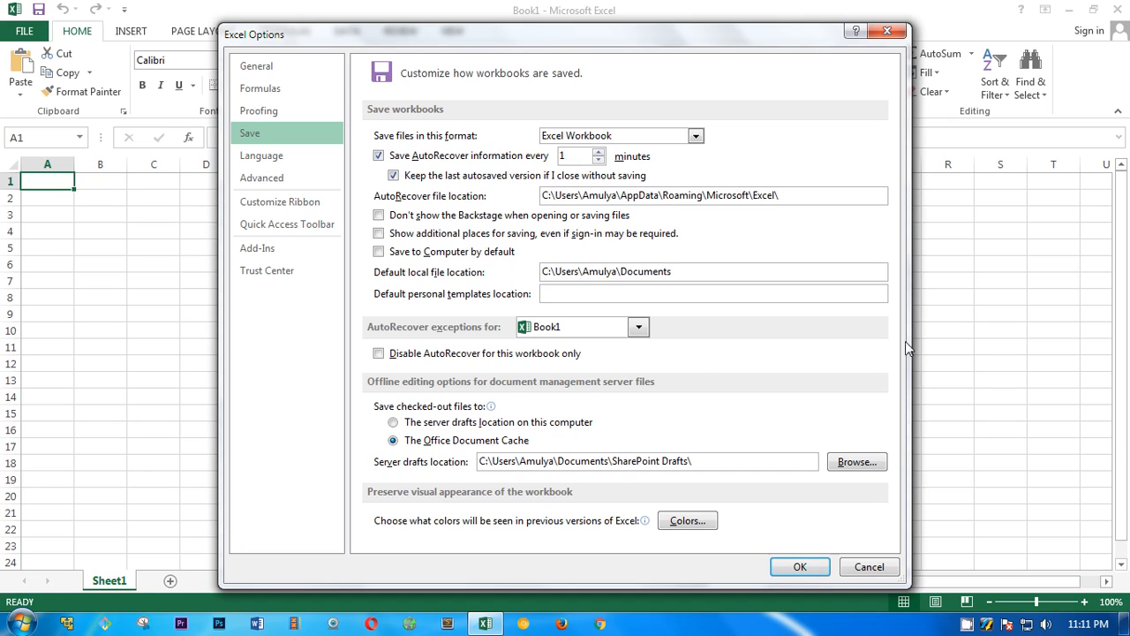
{"action": "mouse_move", "coordinate": [605, 496]}
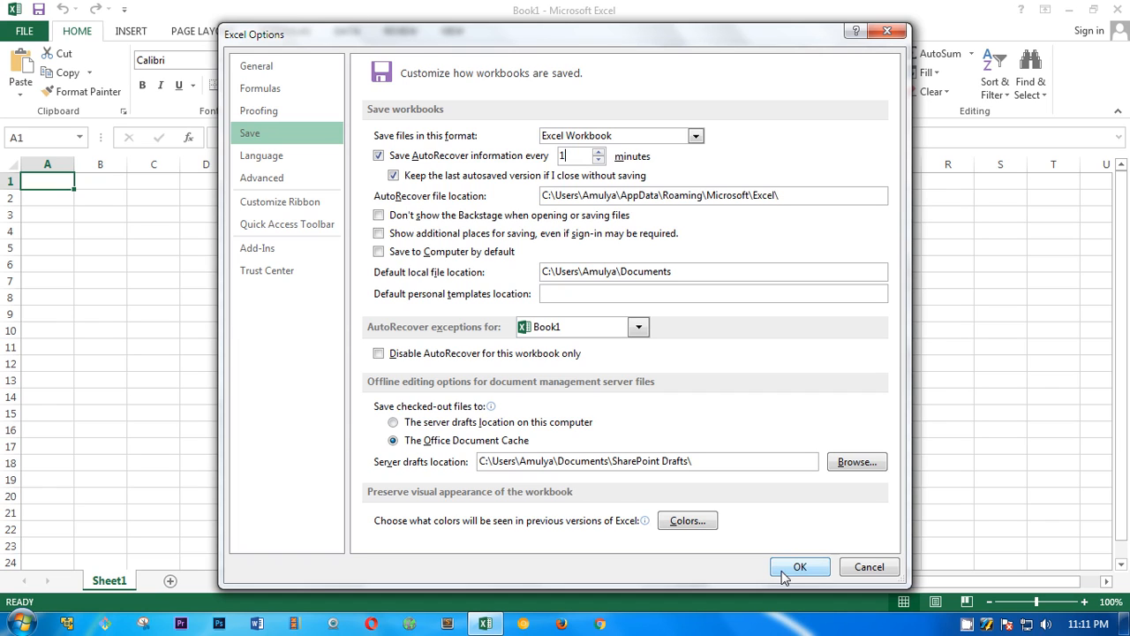
{"action": "left_click", "coordinate": [799, 566]}
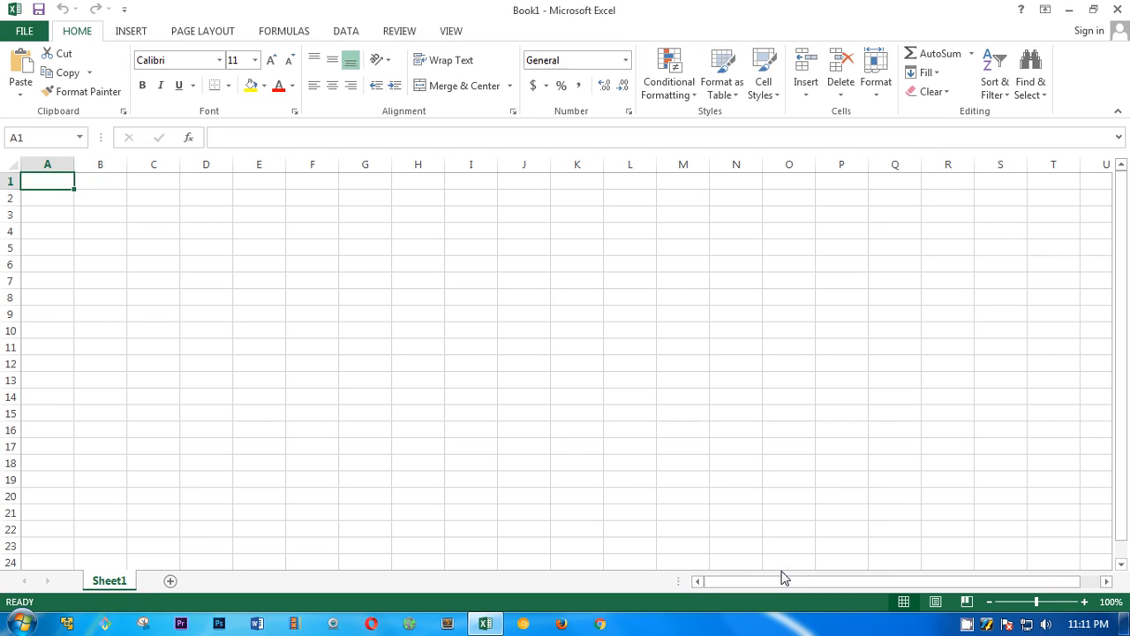
{"action": "mouse_move", "coordinate": [827, 527]}
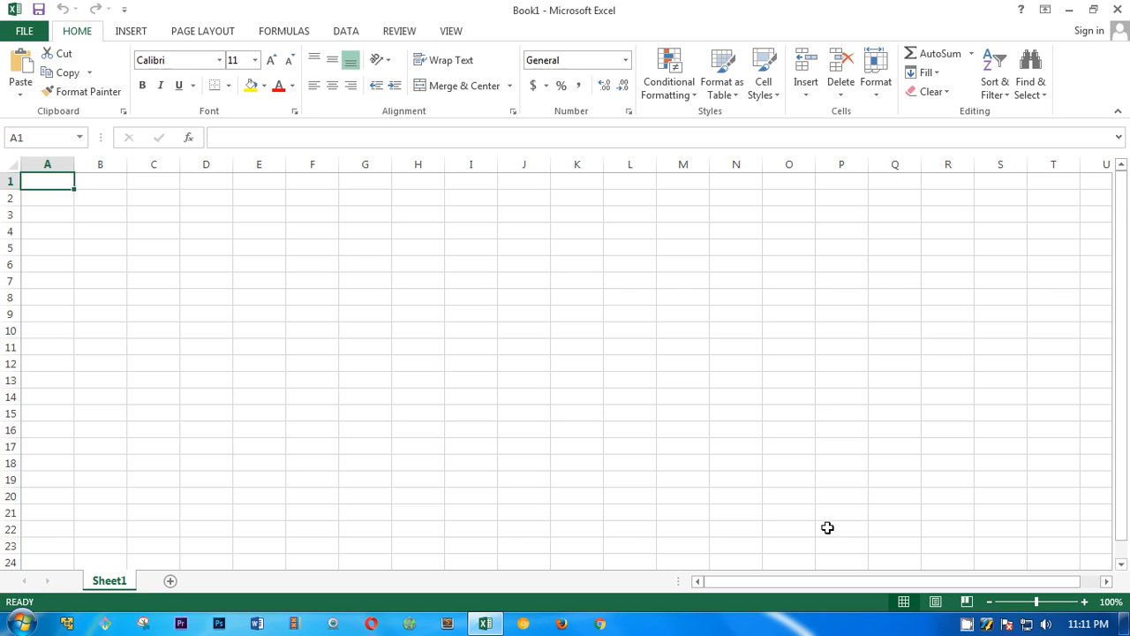
{"action": "left_click", "coordinate": [23, 31]}
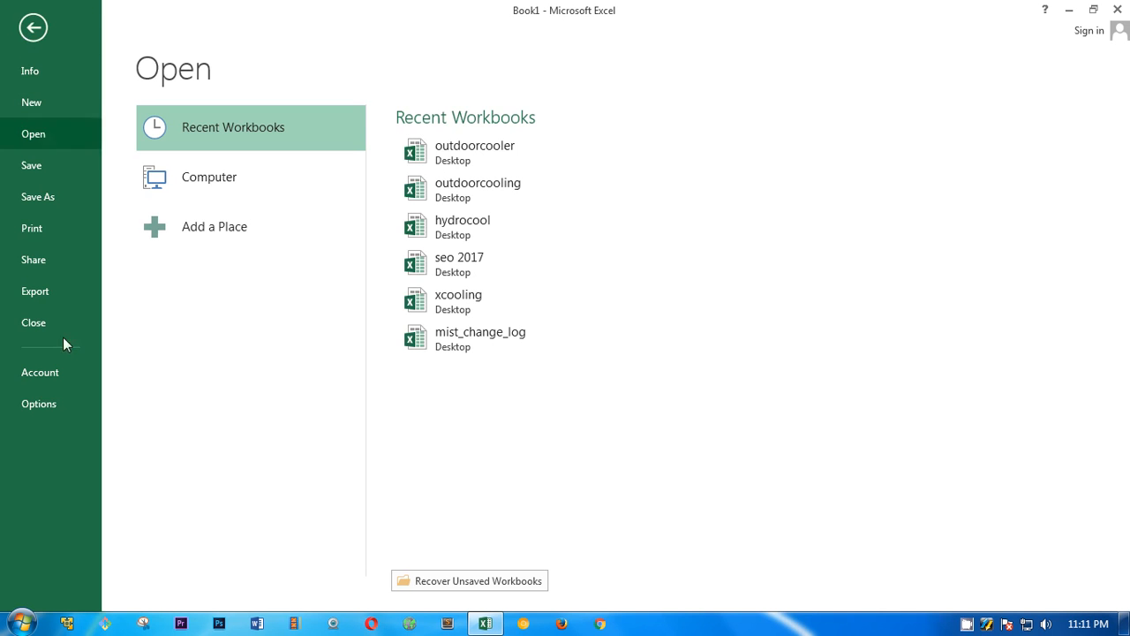
{"action": "left_click", "coordinate": [38, 403]}
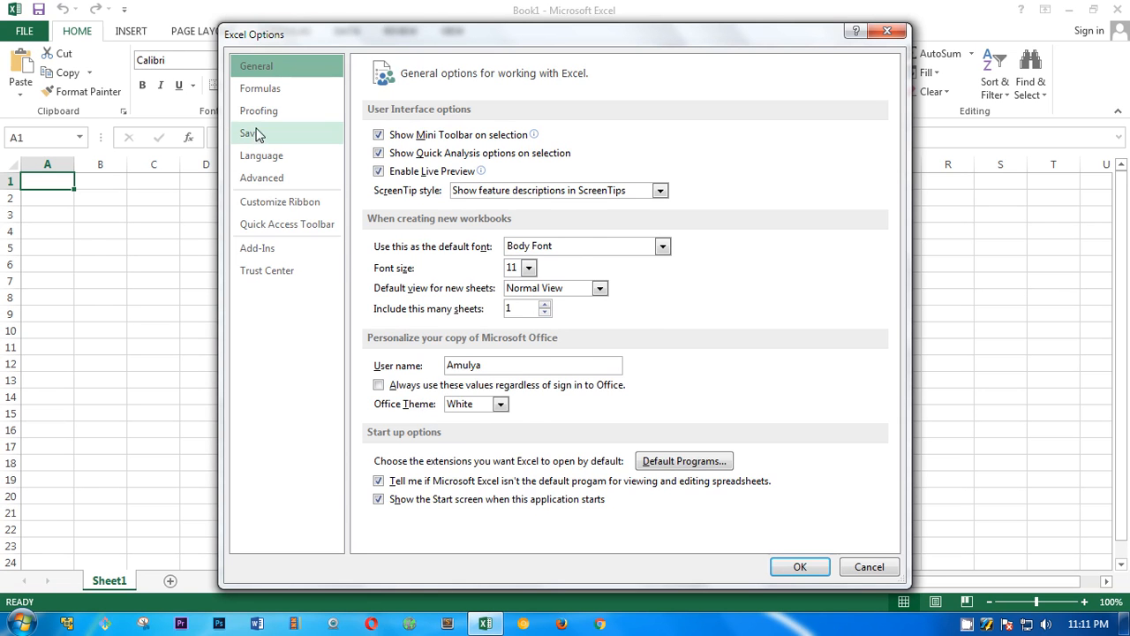
{"action": "left_click", "coordinate": [250, 132]}
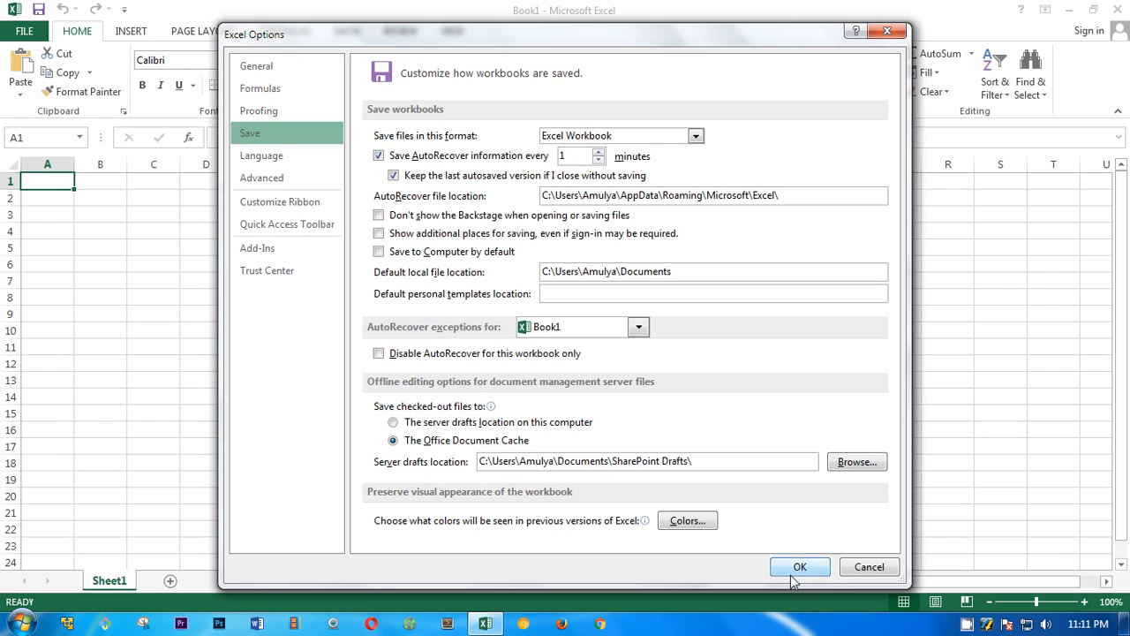
{"action": "left_click", "coordinate": [798, 566]}
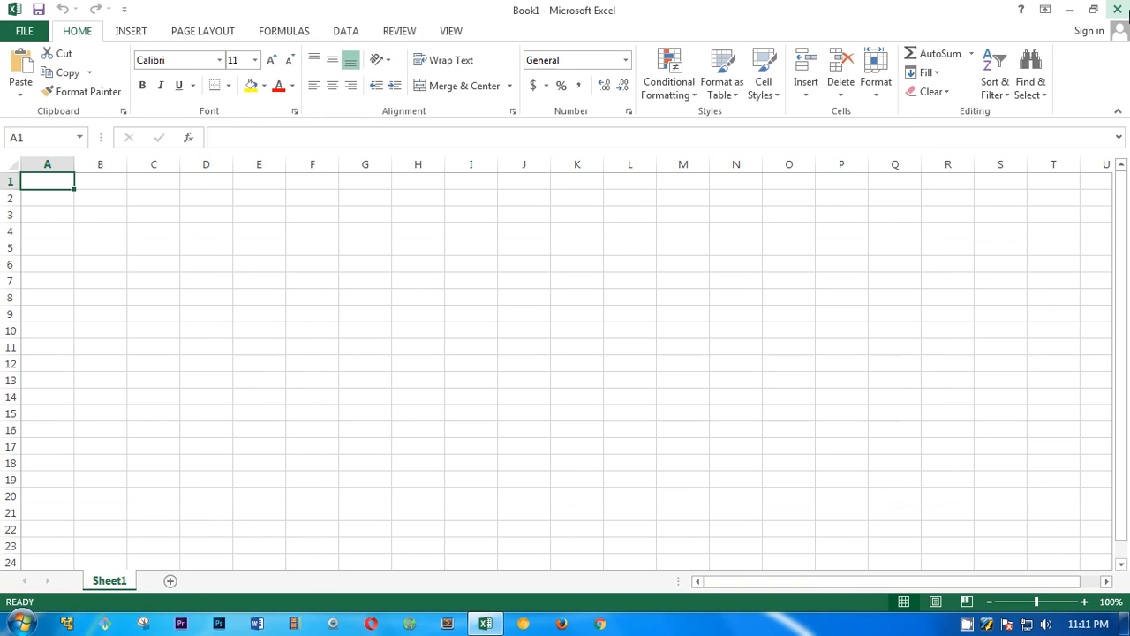
{"action": "mouse_move", "coordinate": [1118, 9]}
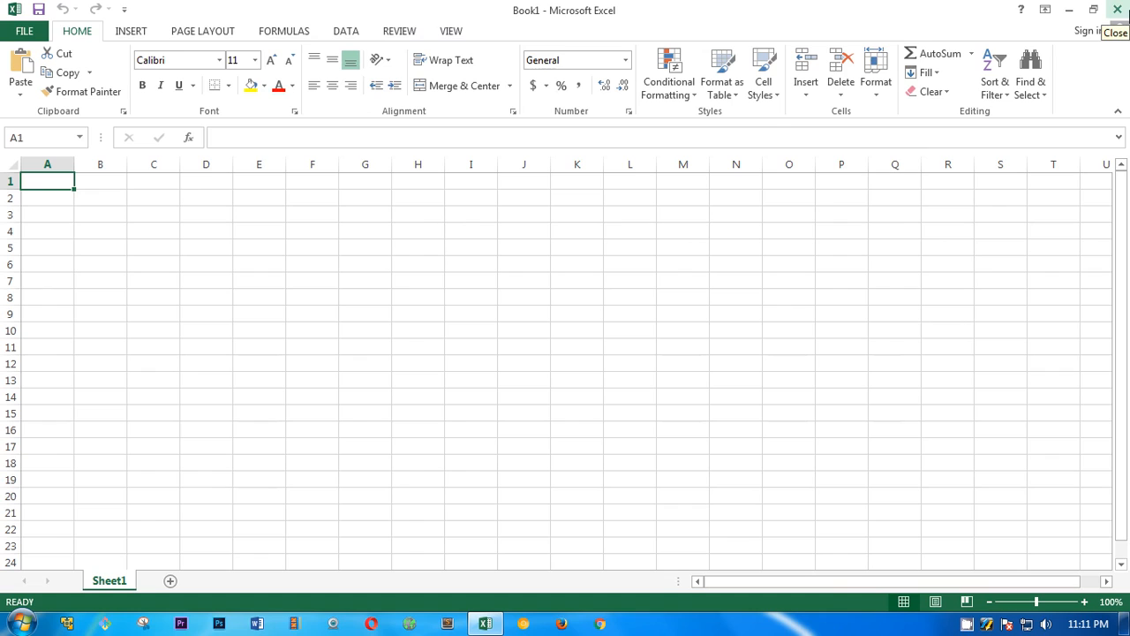